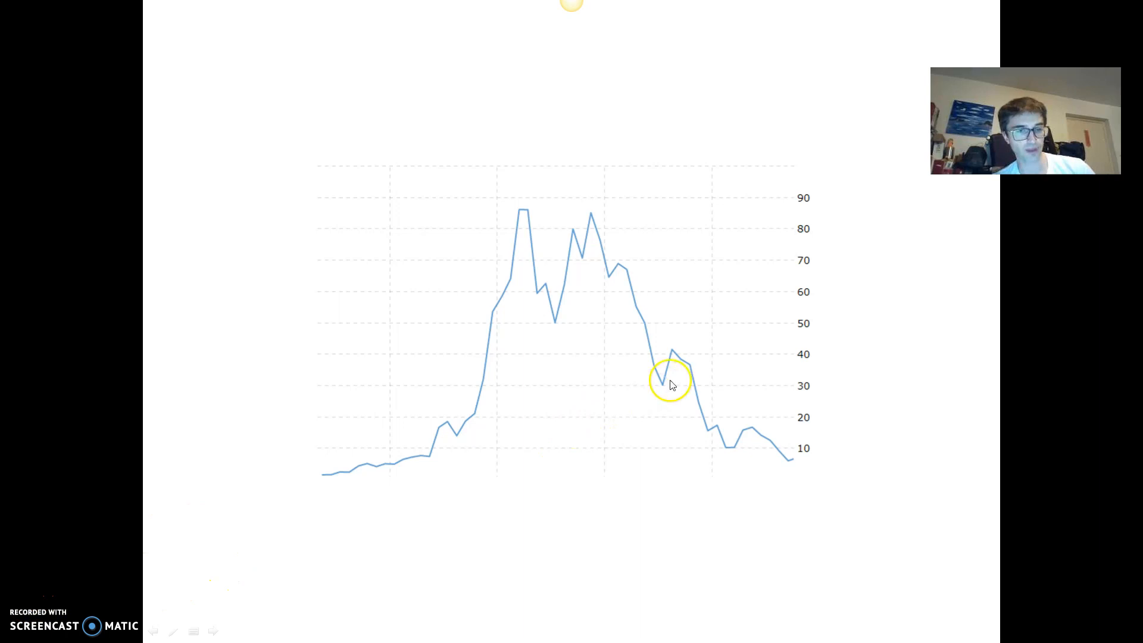
pyautogui.moveTo(512, 224)
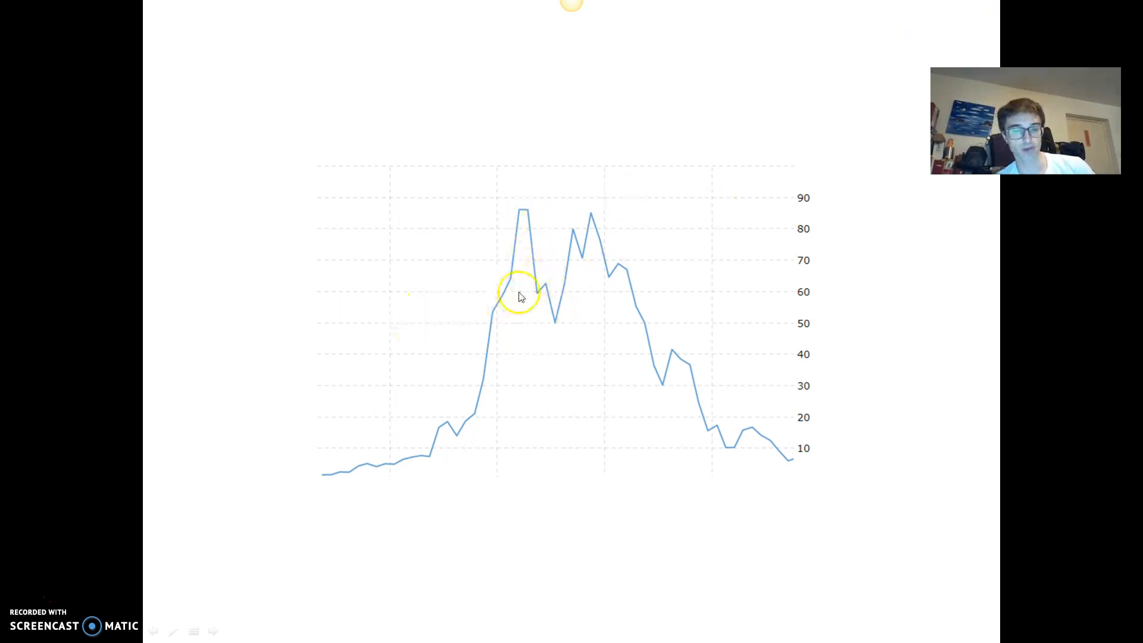
pyautogui.moveTo(660, 367)
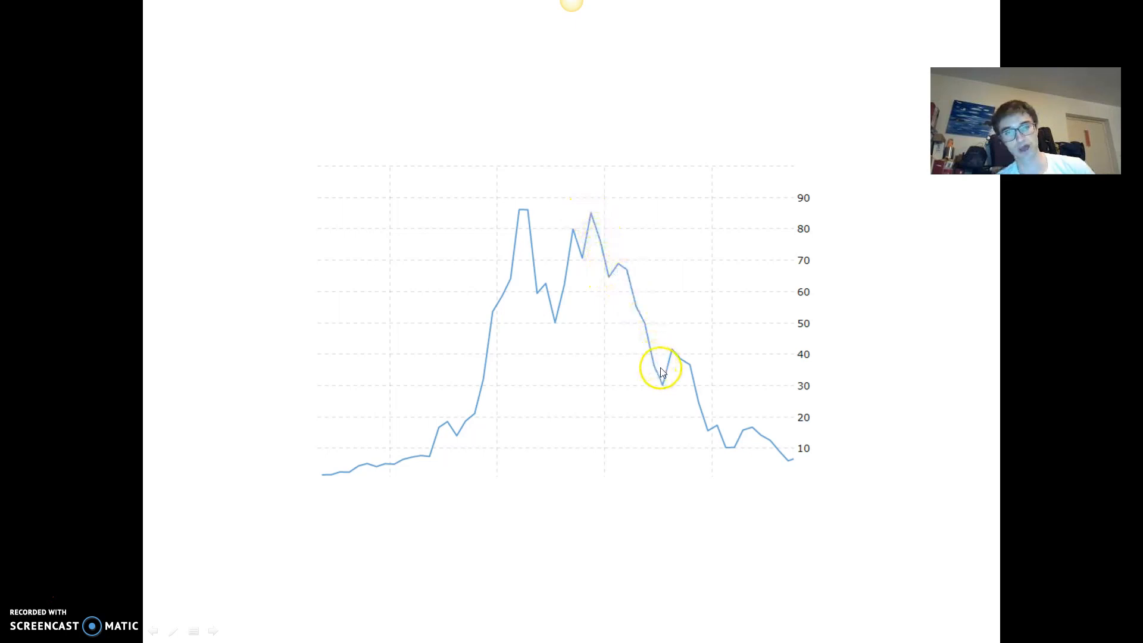
pyautogui.moveTo(802, 458)
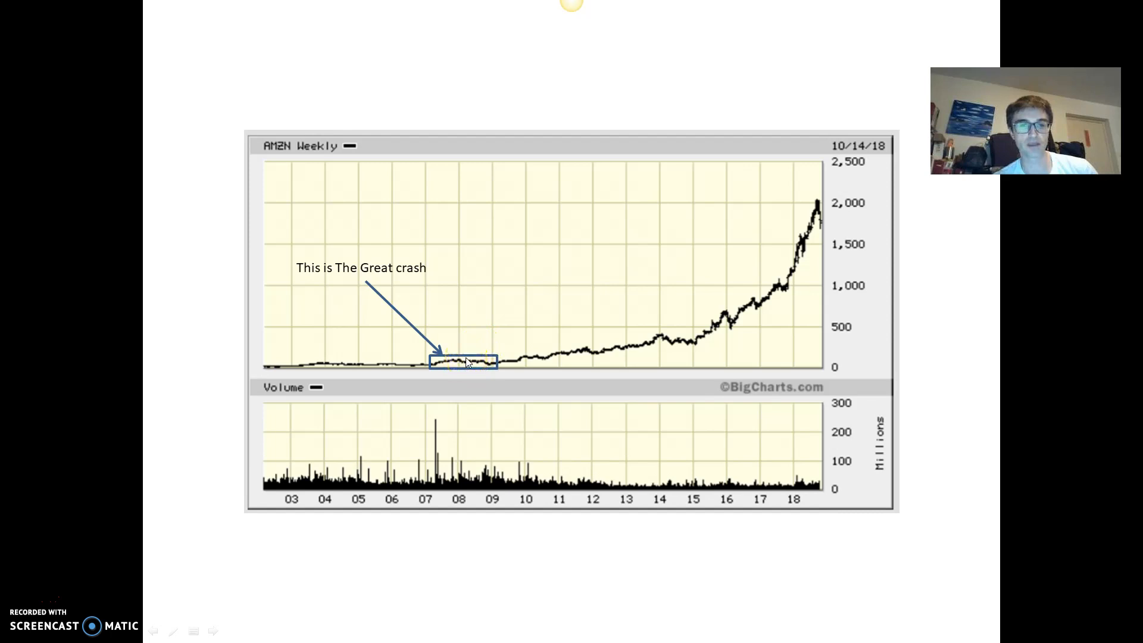
pyautogui.moveTo(620, 334)
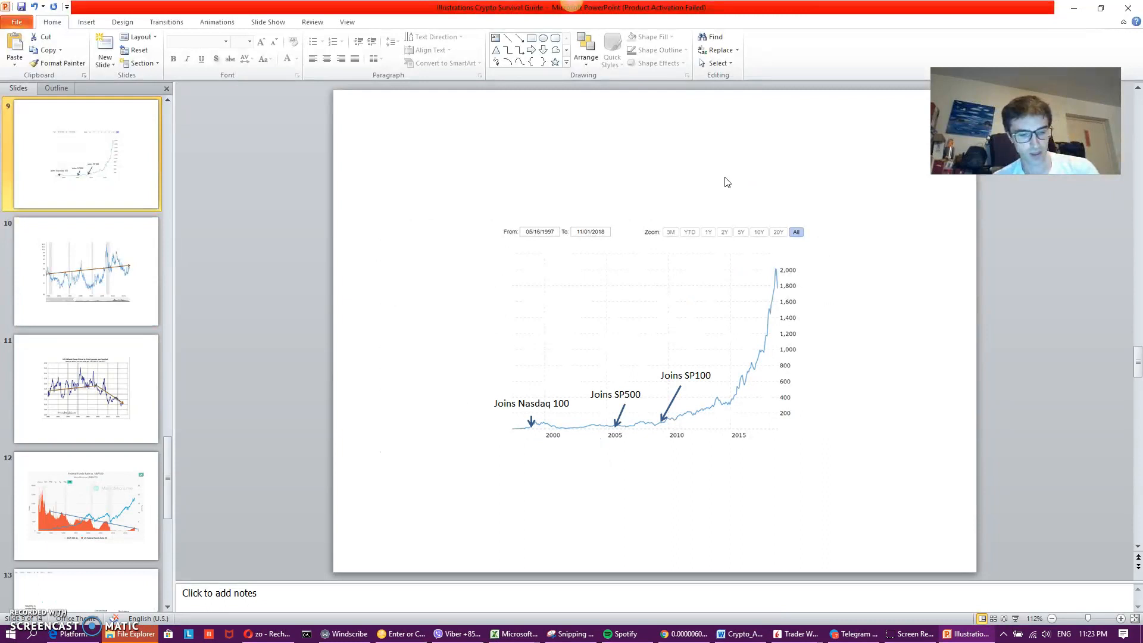
pyautogui.moveTo(681, 633)
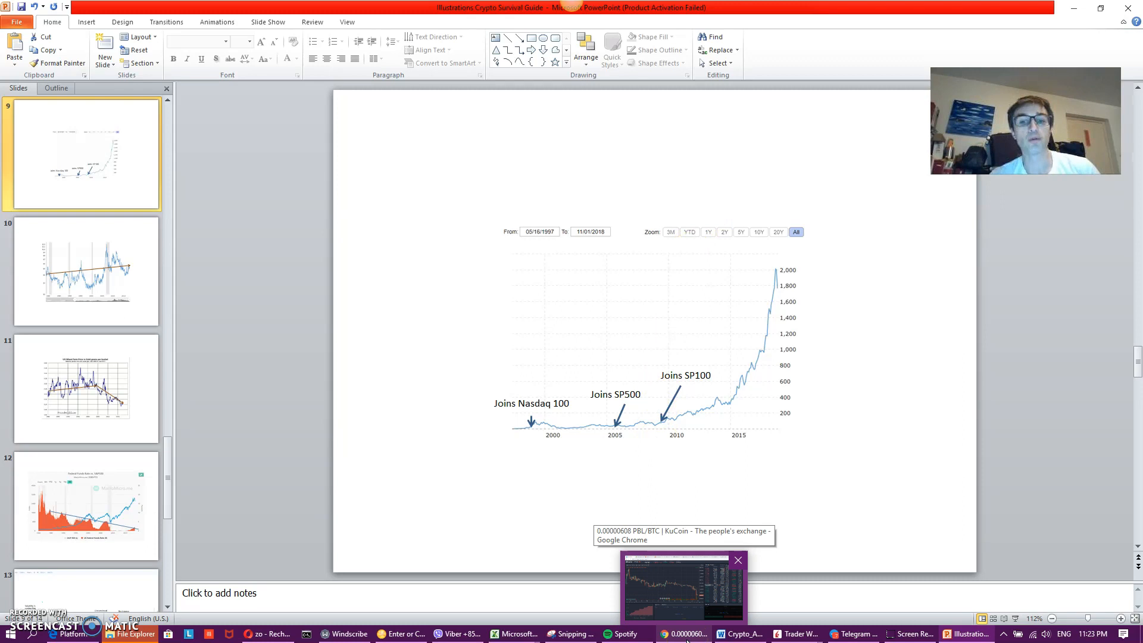
pyautogui.click(682, 587)
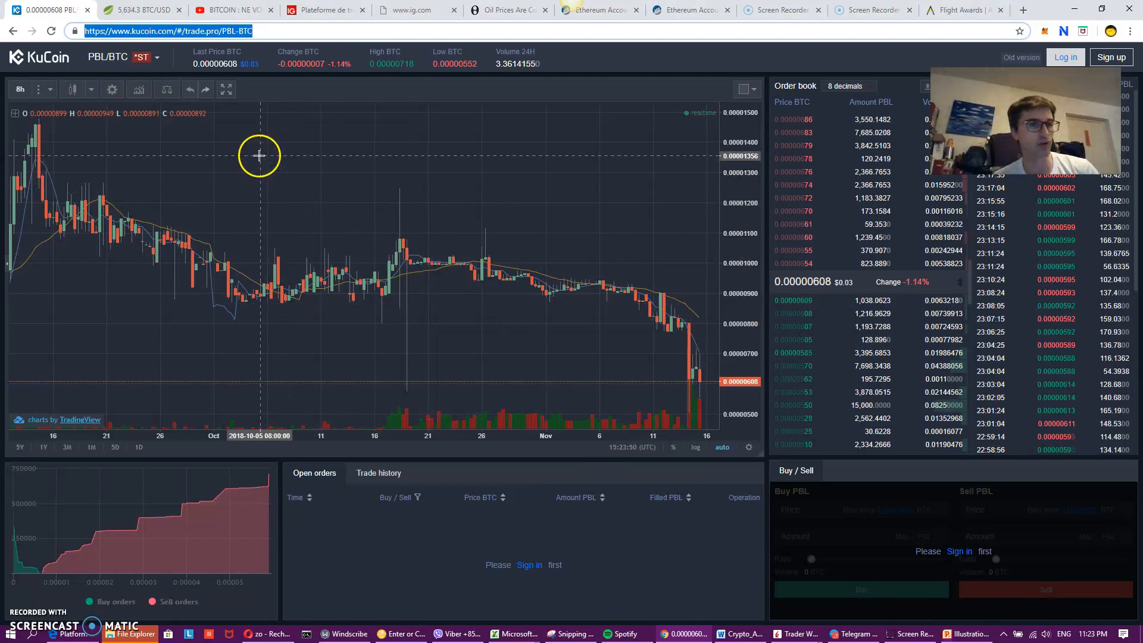
pyautogui.click(49, 88)
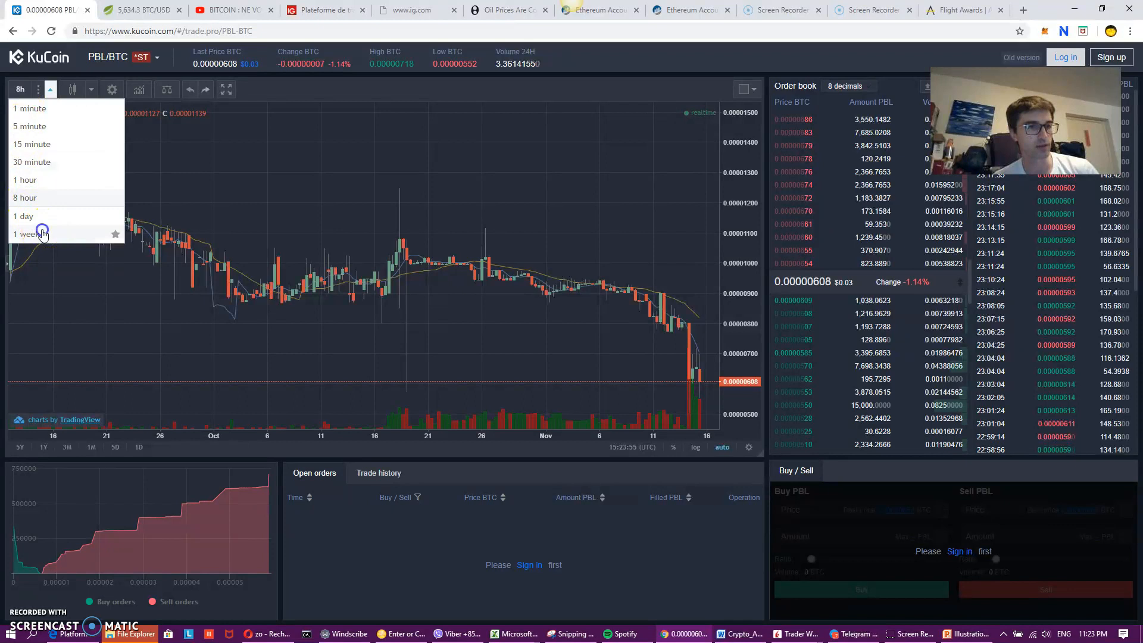
pyautogui.click(29, 234)
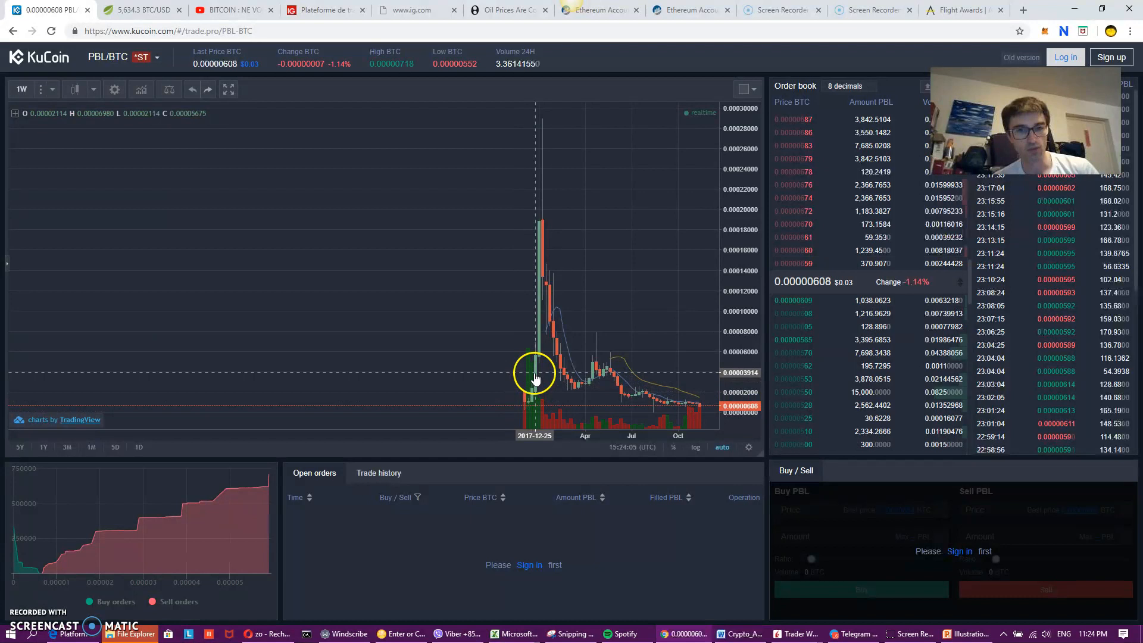
pyautogui.moveTo(417, 293)
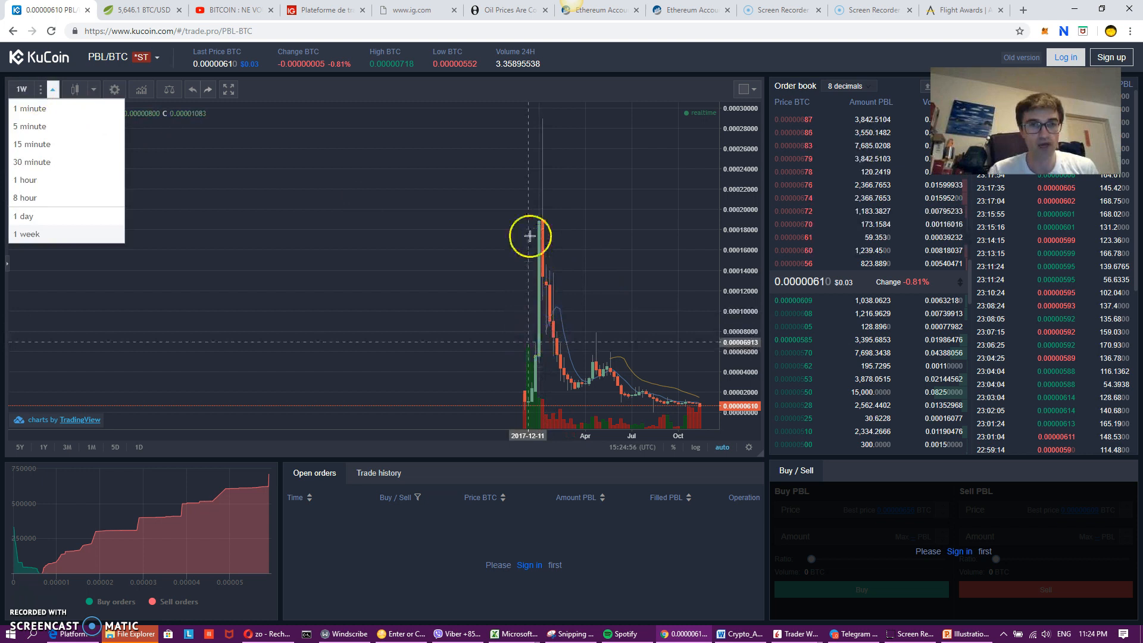
pyautogui.moveTo(559, 355)
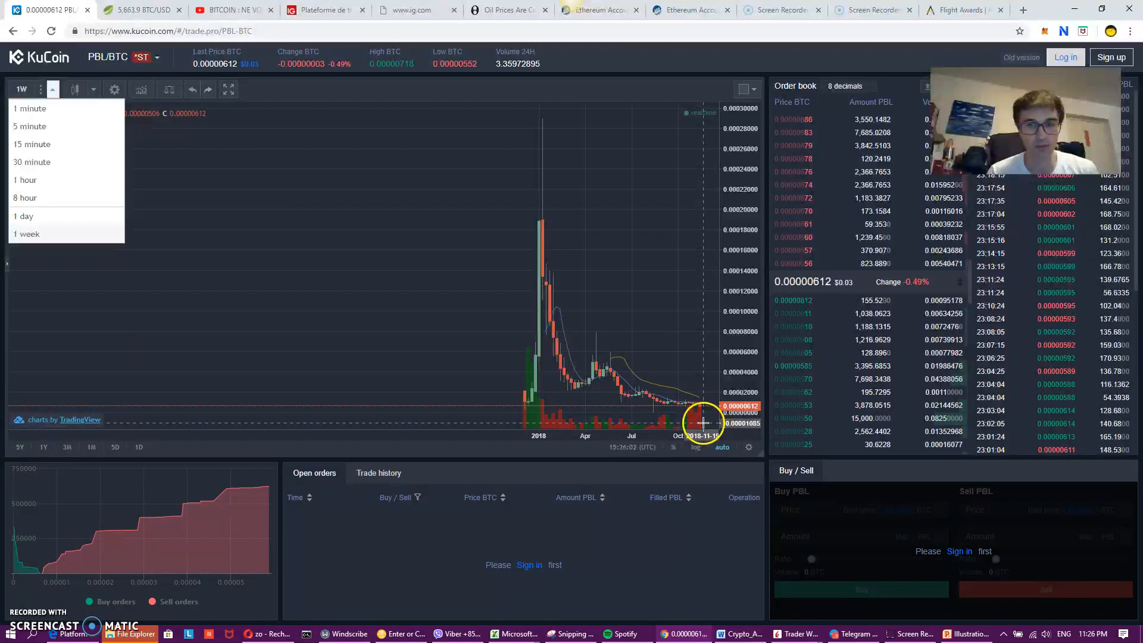
pyautogui.moveTo(418, 248)
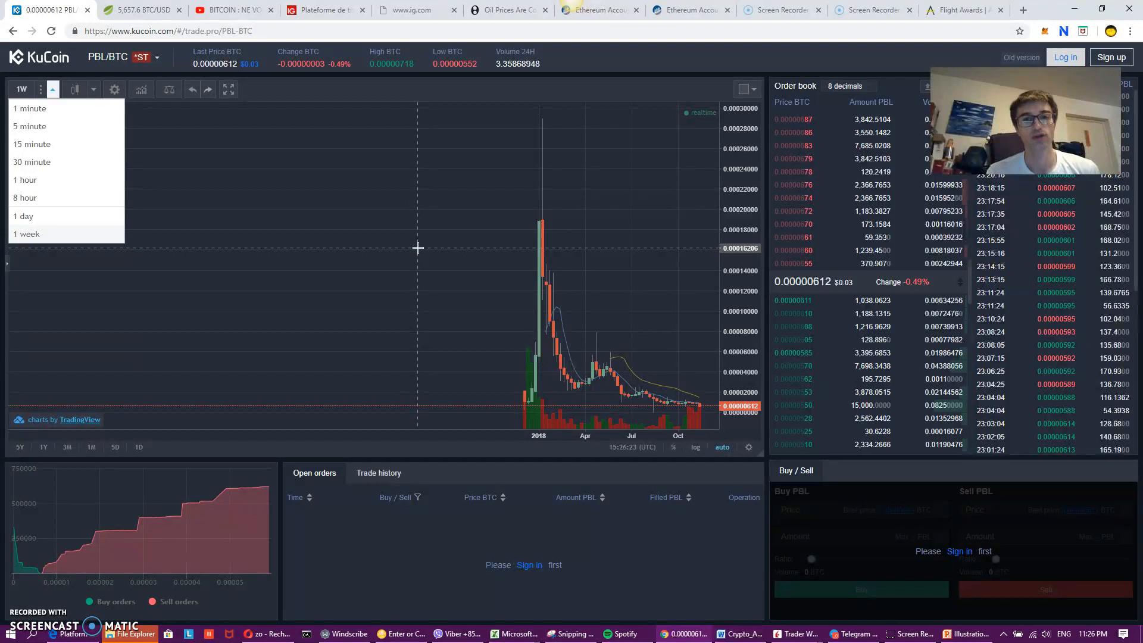
pyautogui.moveTo(375, 199)
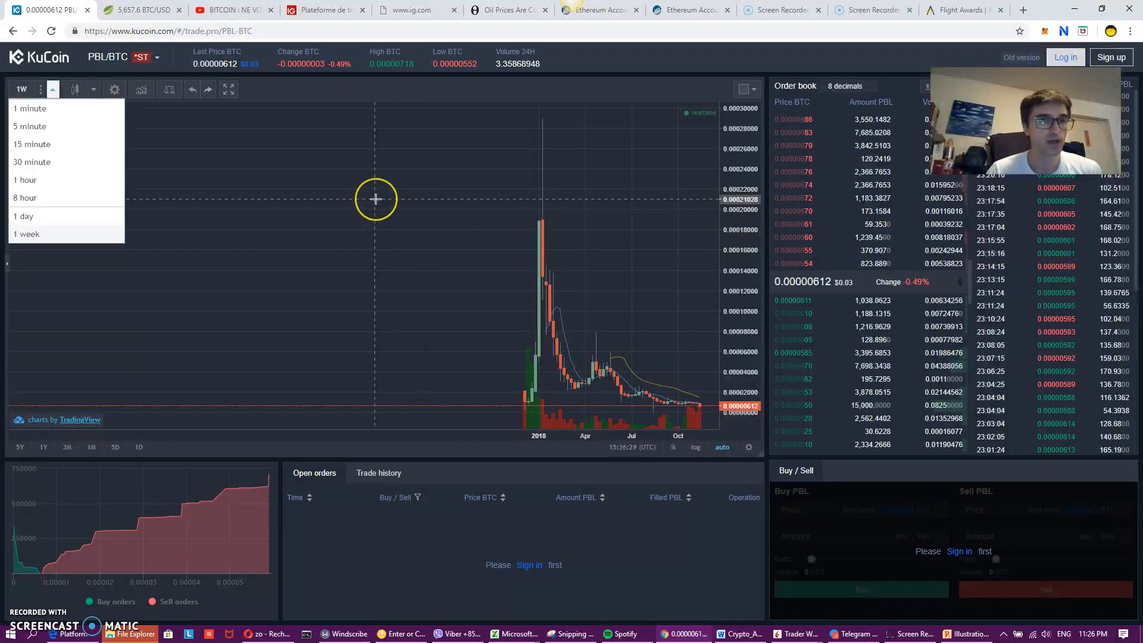
# Step: Switch to the TradingView tab showing the BTC/USD daily chart with its blue buy zone
pyautogui.click(139, 9)
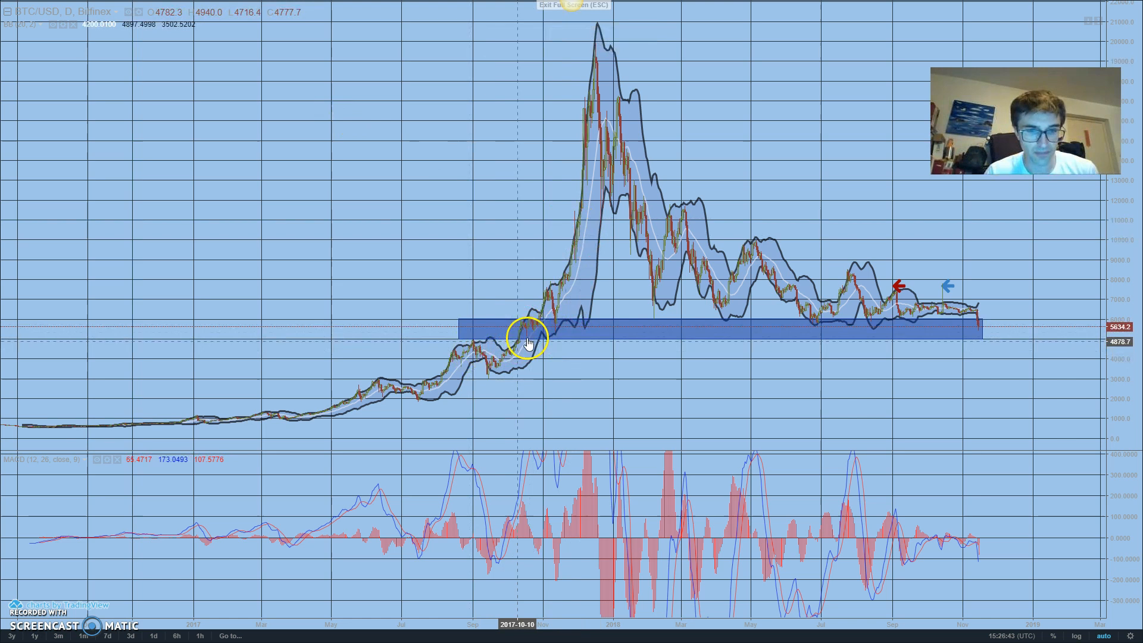
pyautogui.click(528, 330)
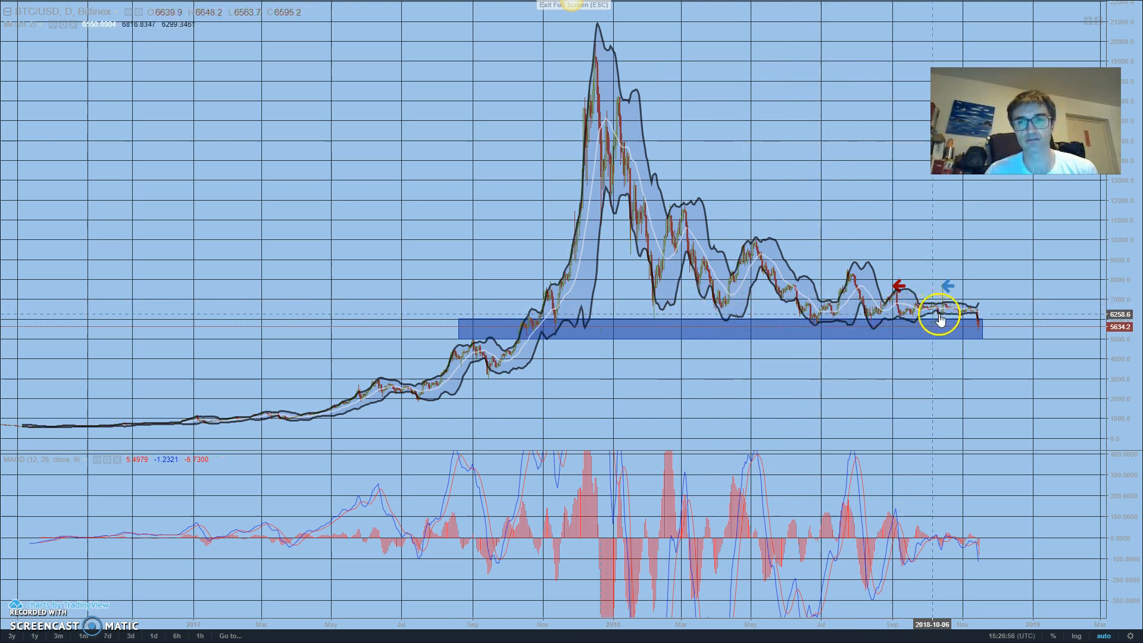
pyautogui.moveTo(977, 334)
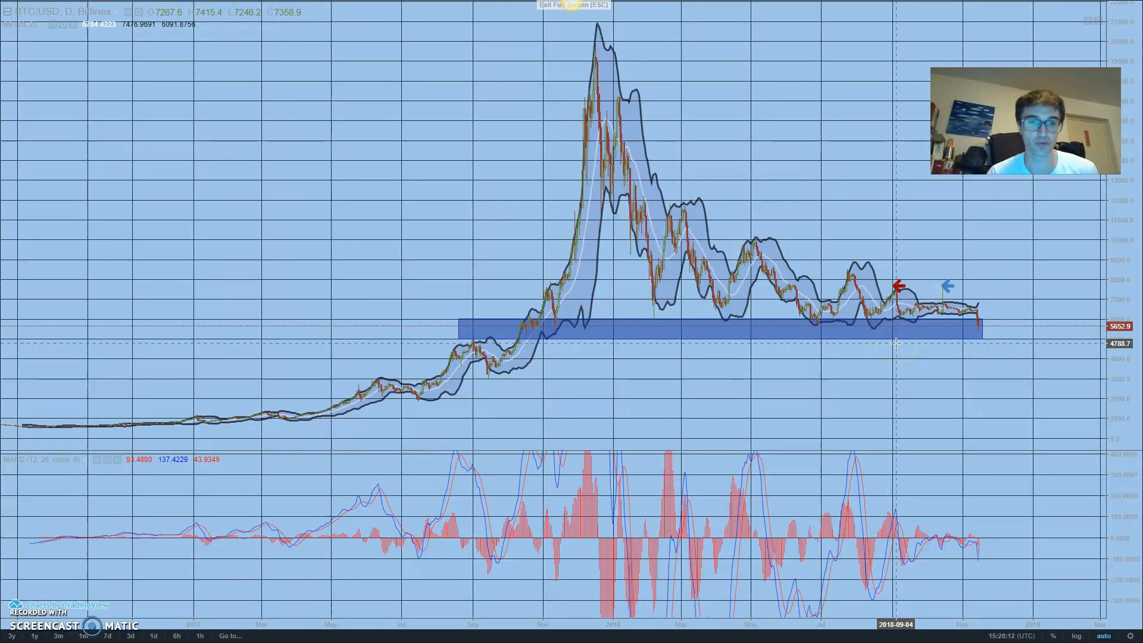
pyautogui.moveTo(888, 329)
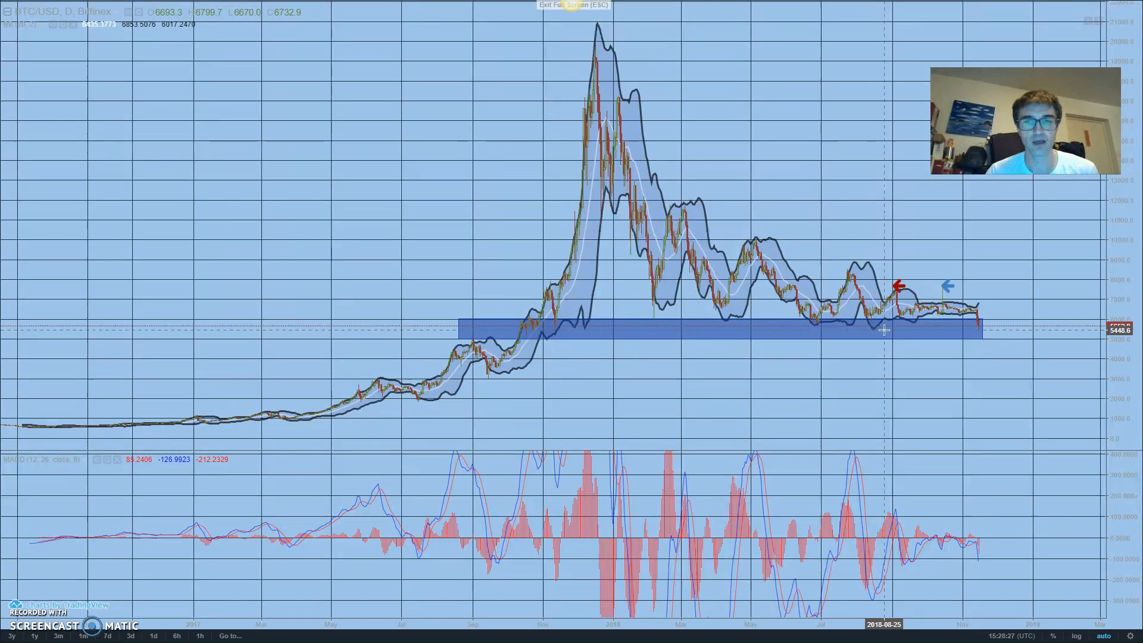
pyautogui.moveTo(973, 319)
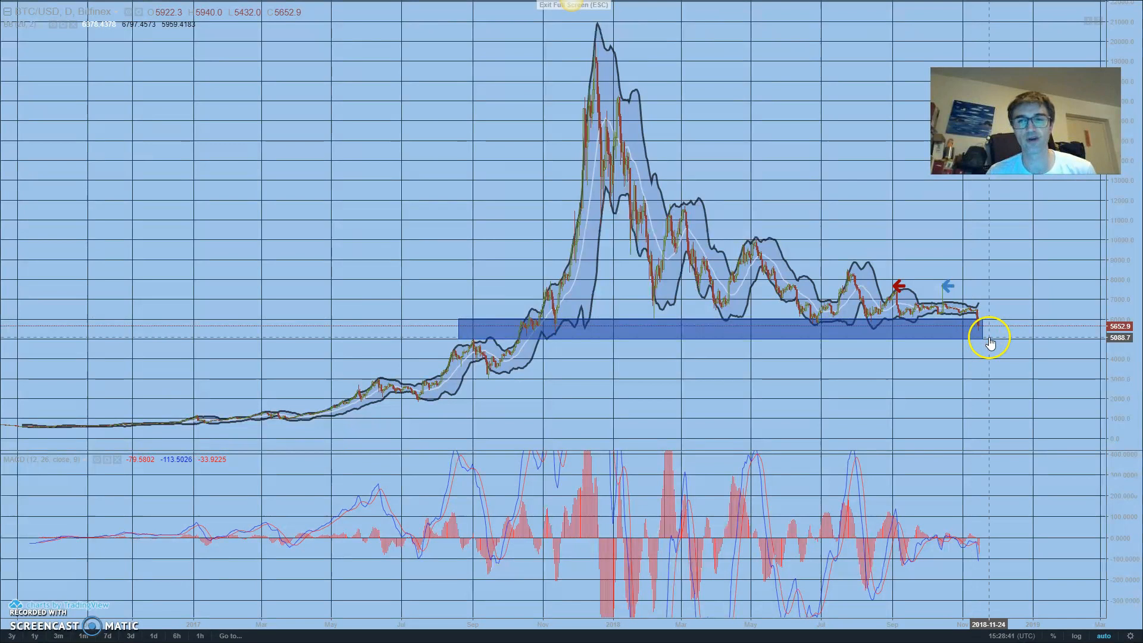
pyautogui.moveTo(973, 329)
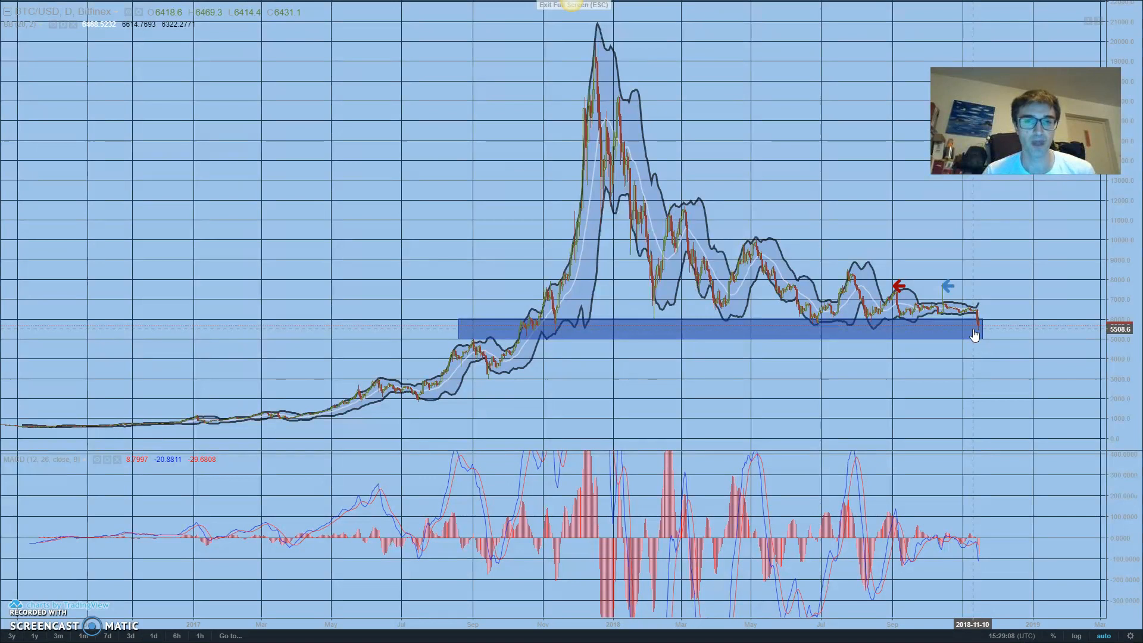
pyautogui.moveTo(874, 279)
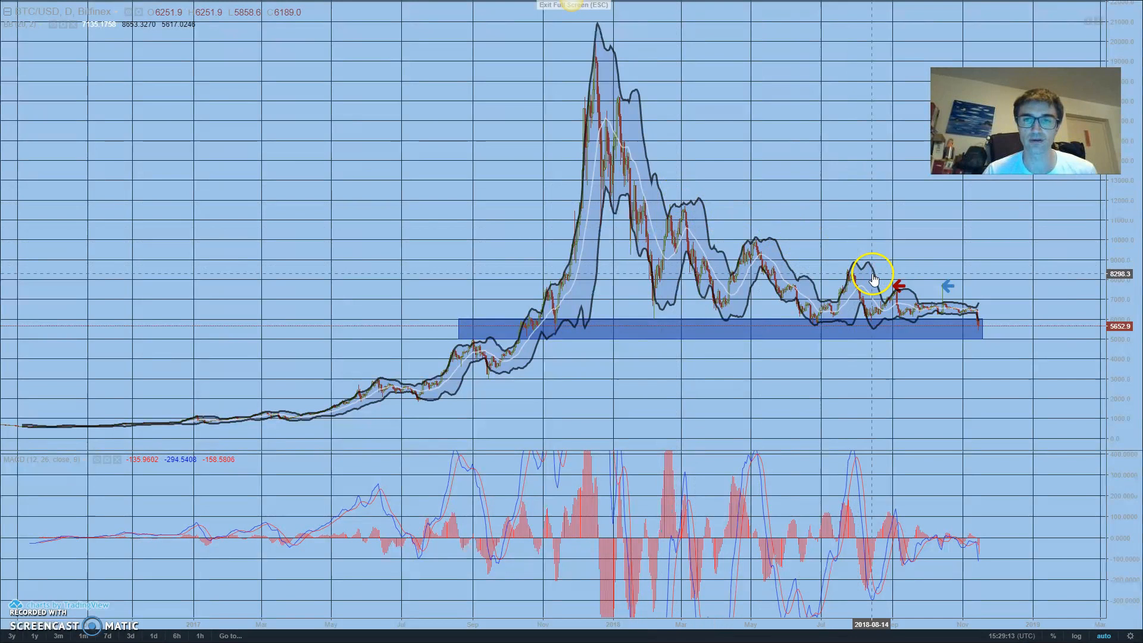
pyautogui.moveTo(1003, 330)
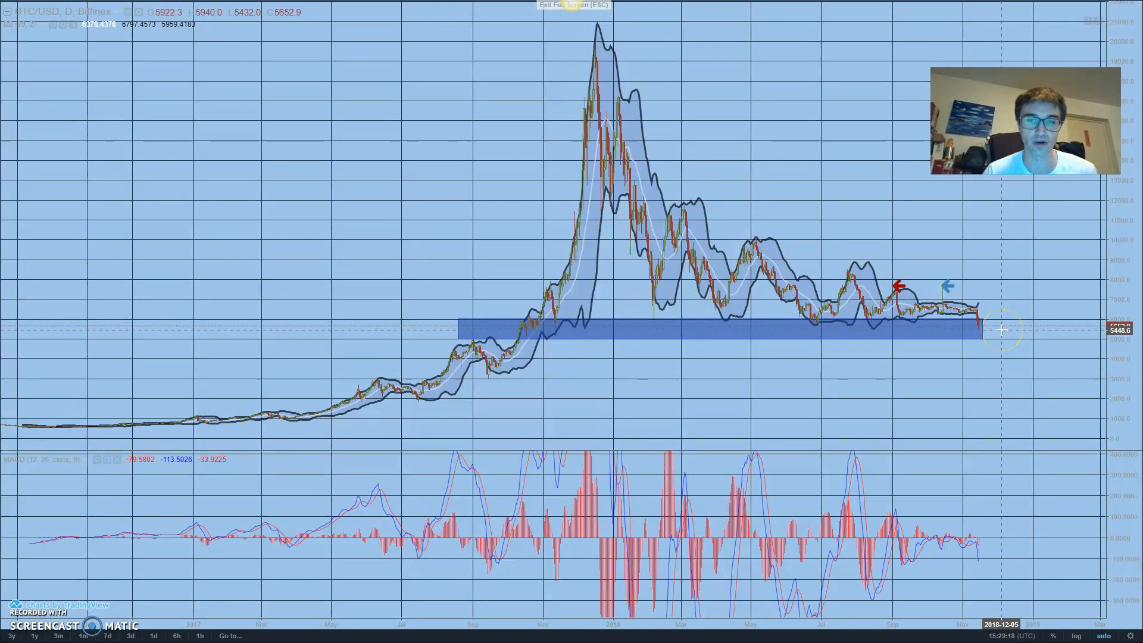
pyautogui.moveTo(1003, 331)
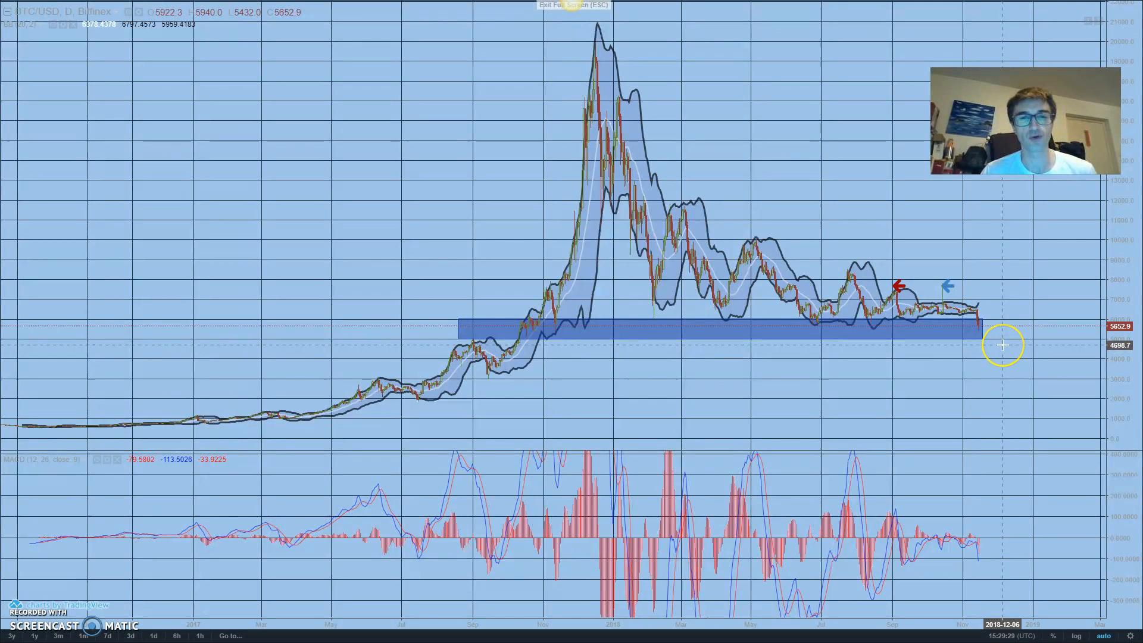
pyautogui.moveTo(1005, 341)
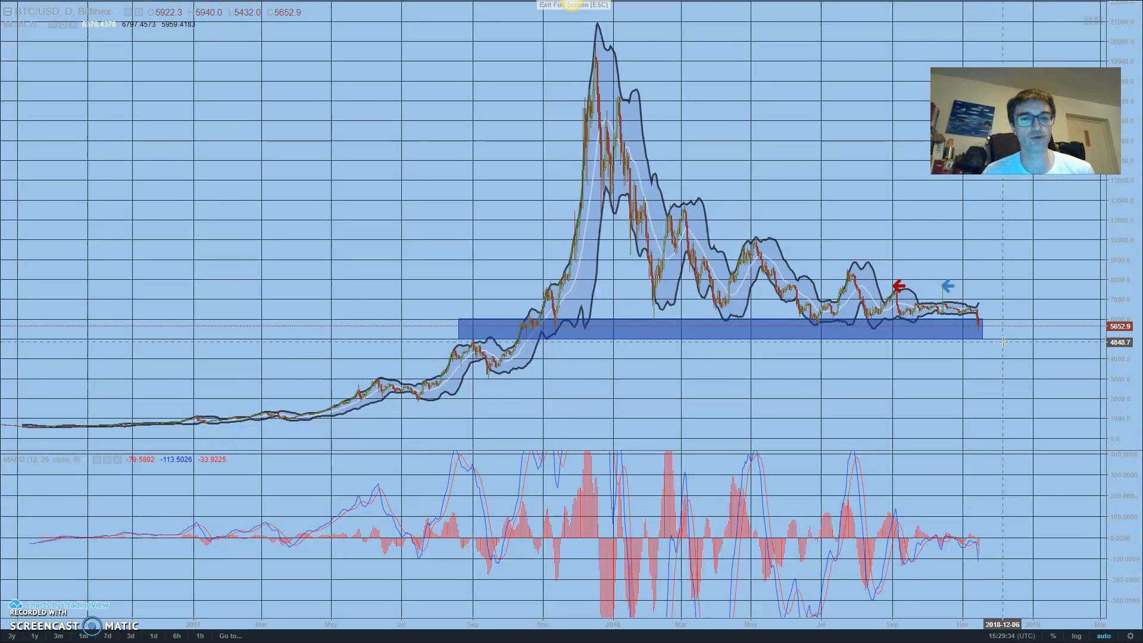